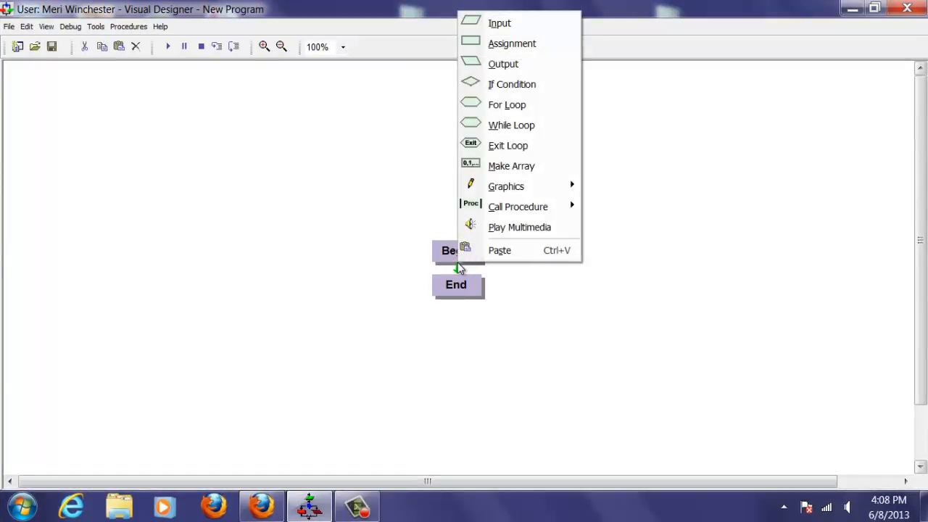
mouse_move(495, 104)
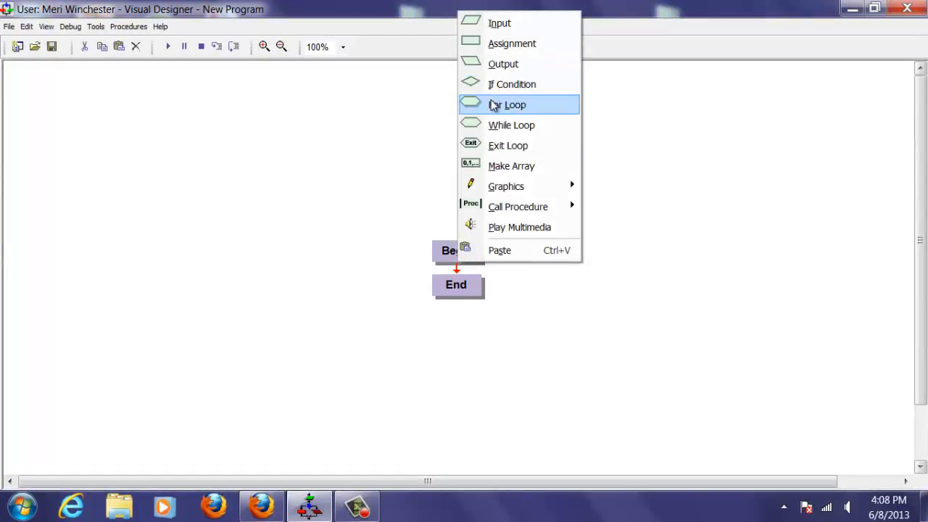
- Insert a For loop between Begin and End, counting 'counter' from 0 to 10
click(508, 105)
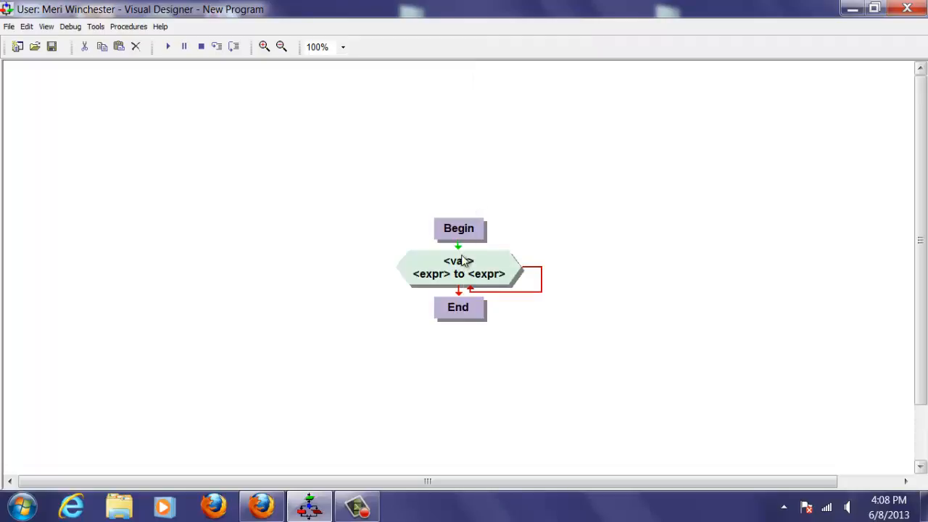
double_click(458, 270)
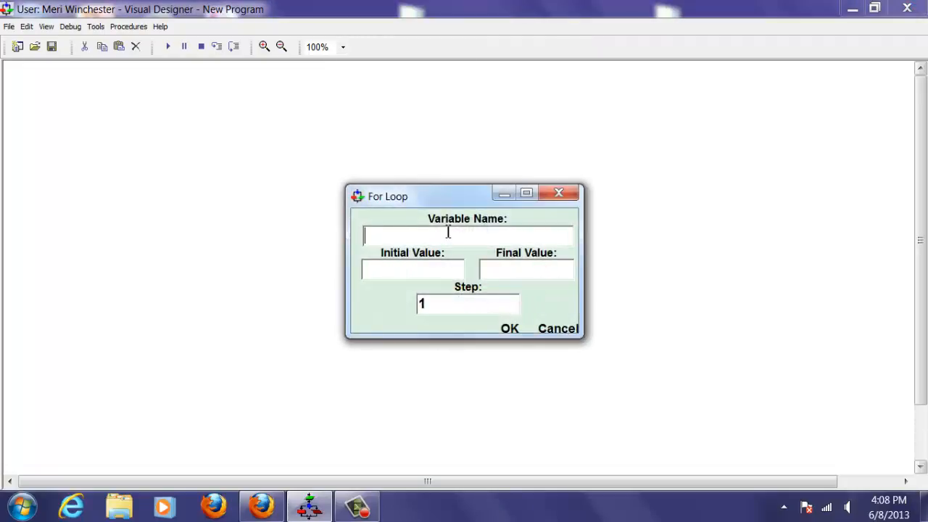
text(counter)
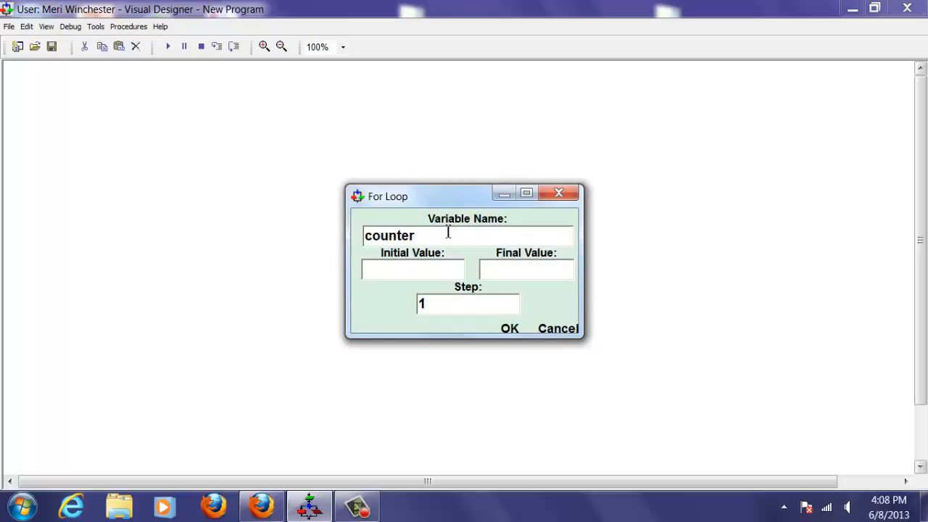
text(0)
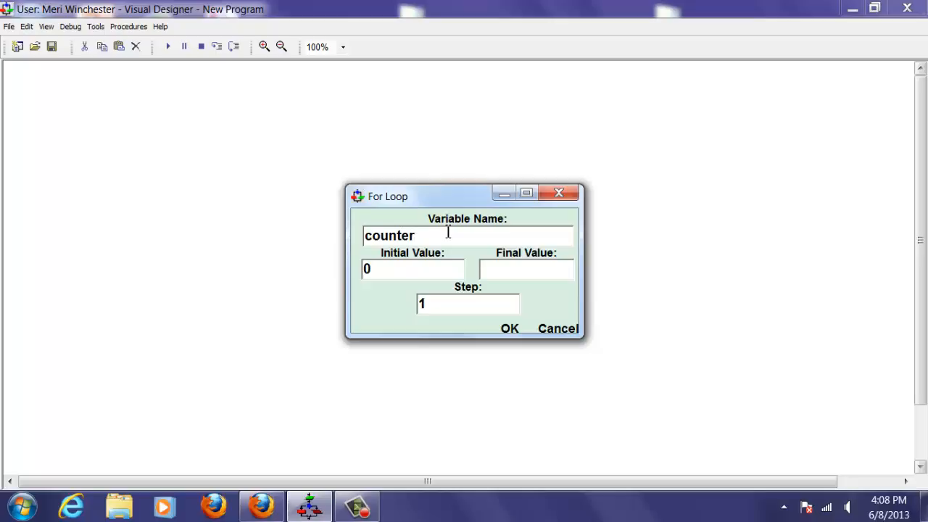
text(10)
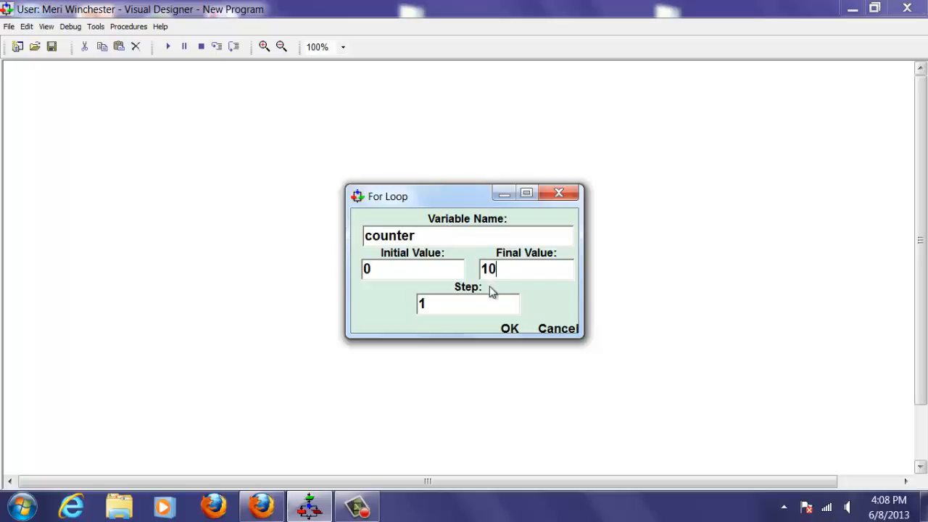
click(508, 329)
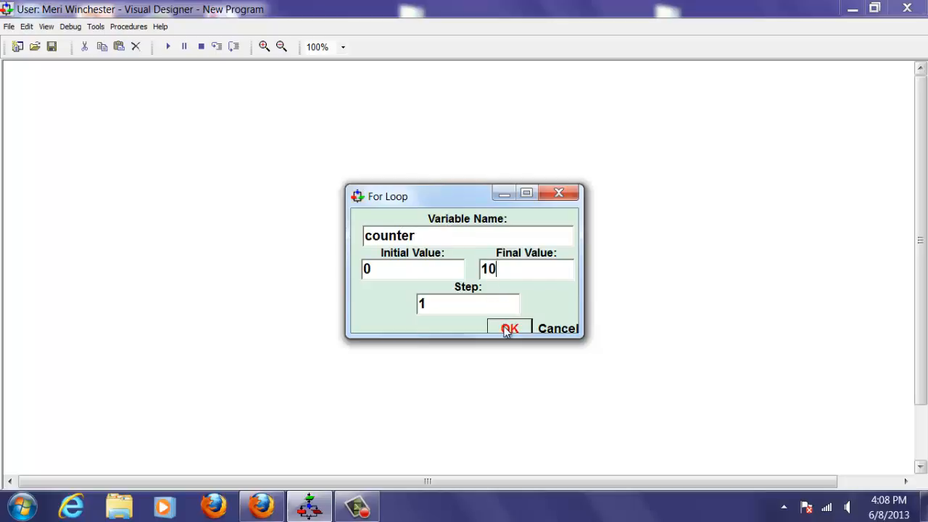
click(508, 328)
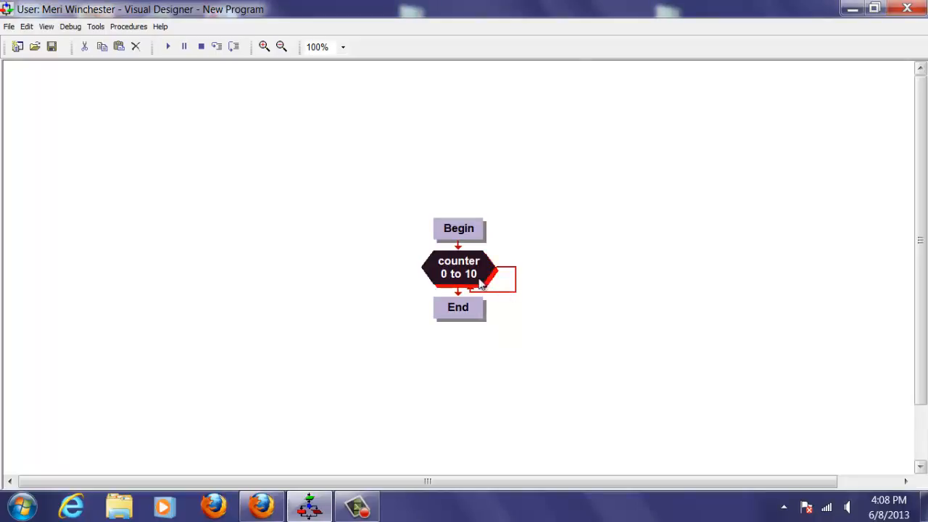
mouse_move(527, 253)
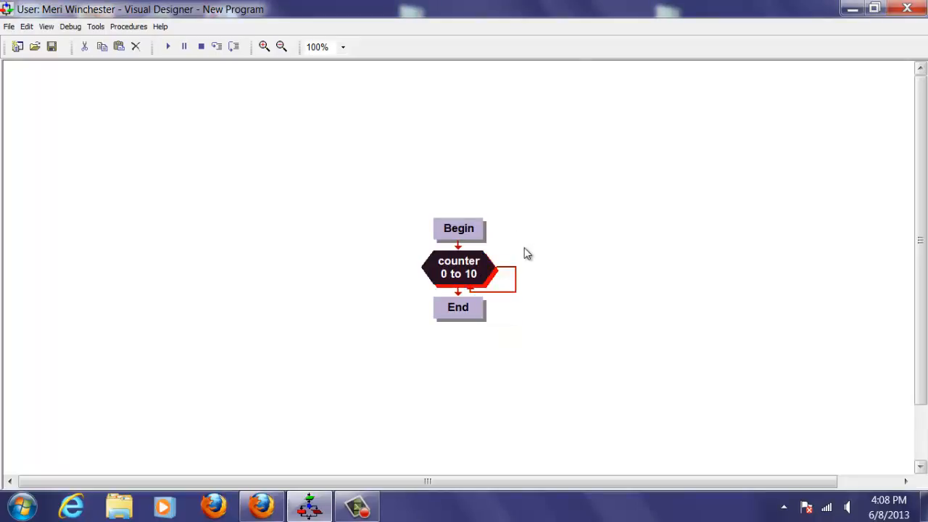
- Add an assignment inside the loop setting randomNumber to Random(5)
right_click(518, 279)
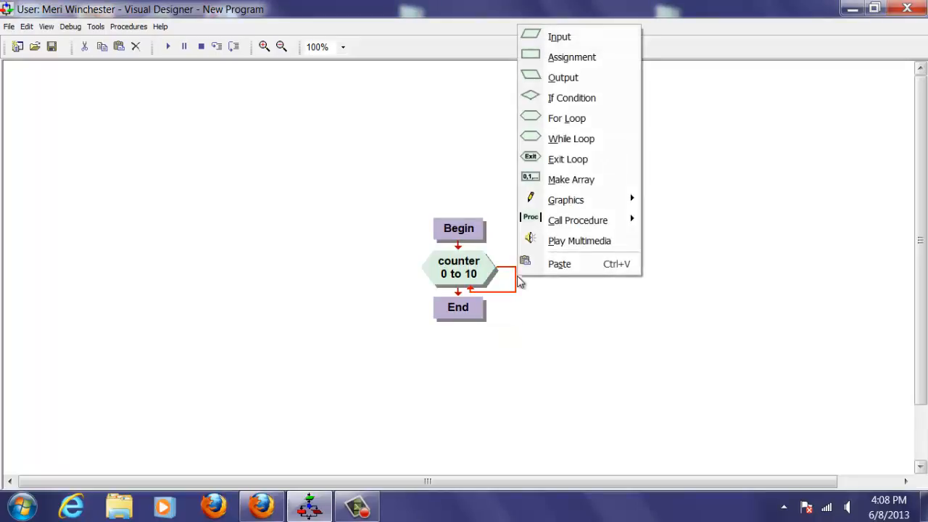
mouse_move(585, 78)
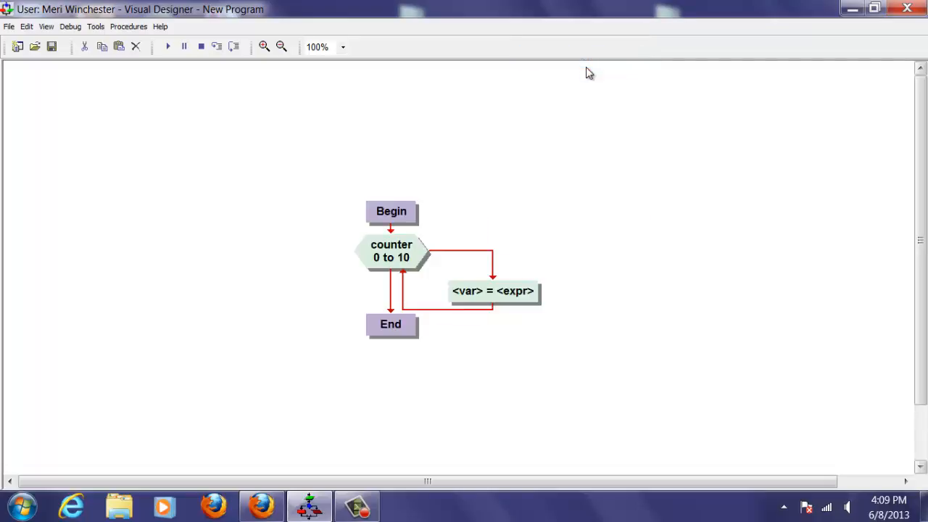
double_click(493, 291)
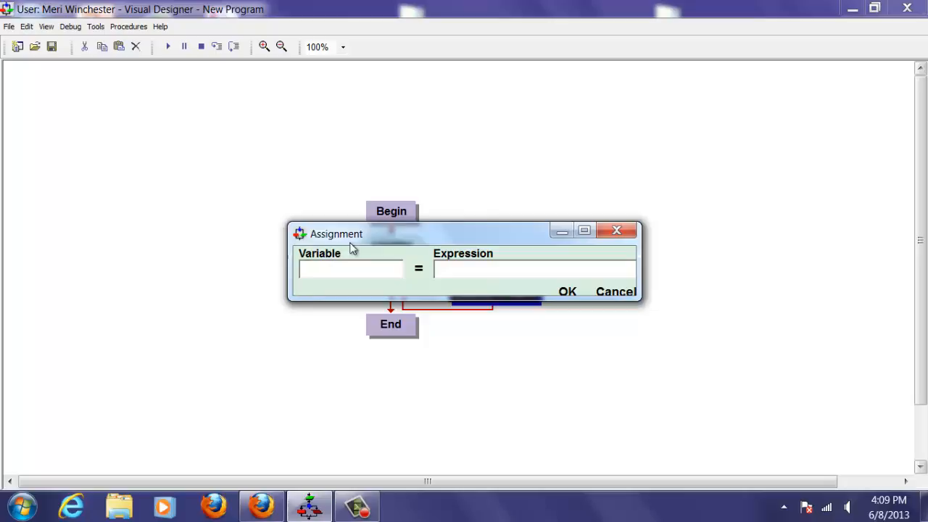
text(ran)
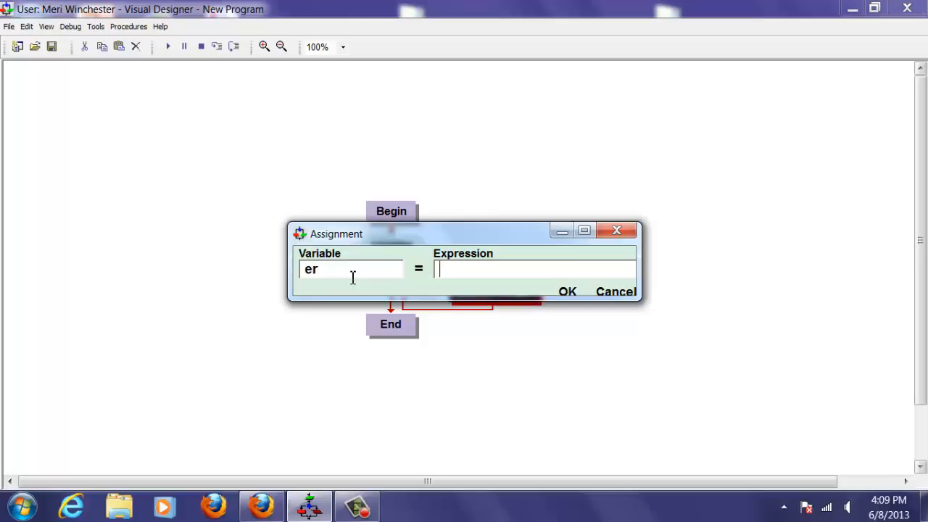
text(Rand)
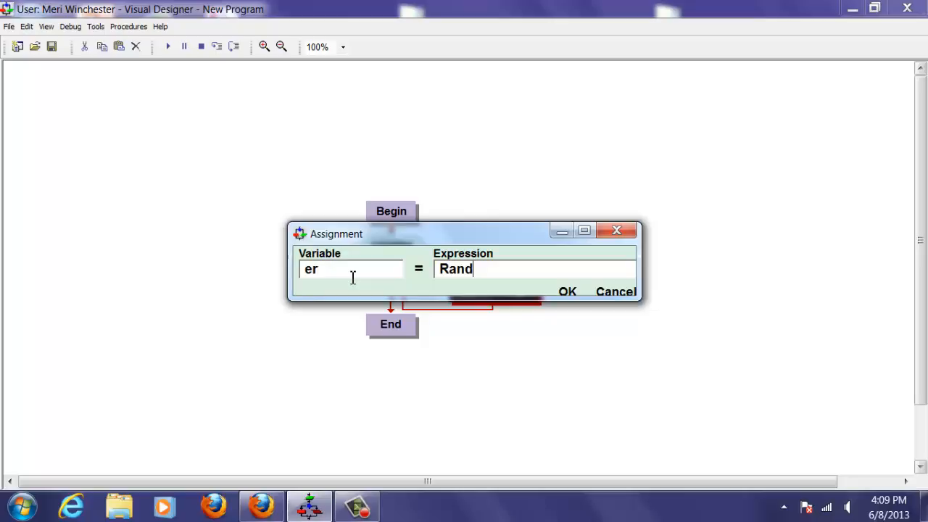
text(om()
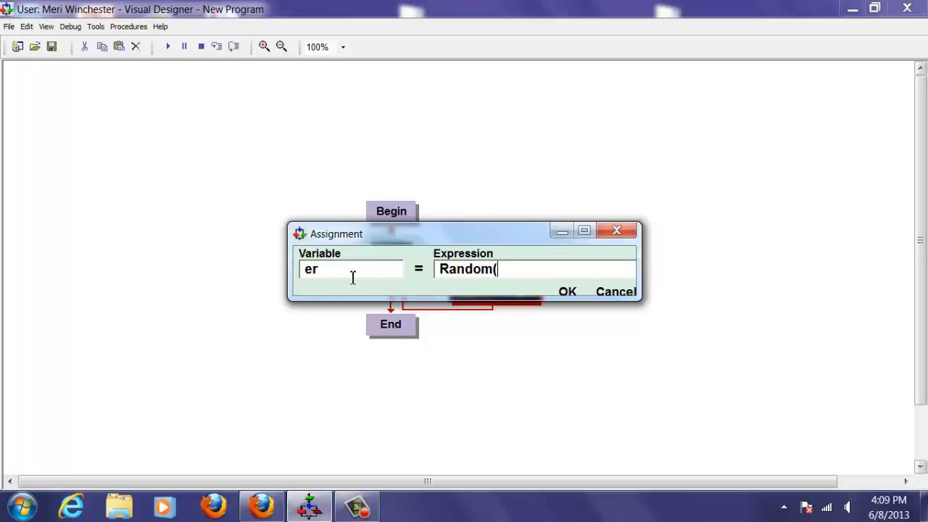
text(5))
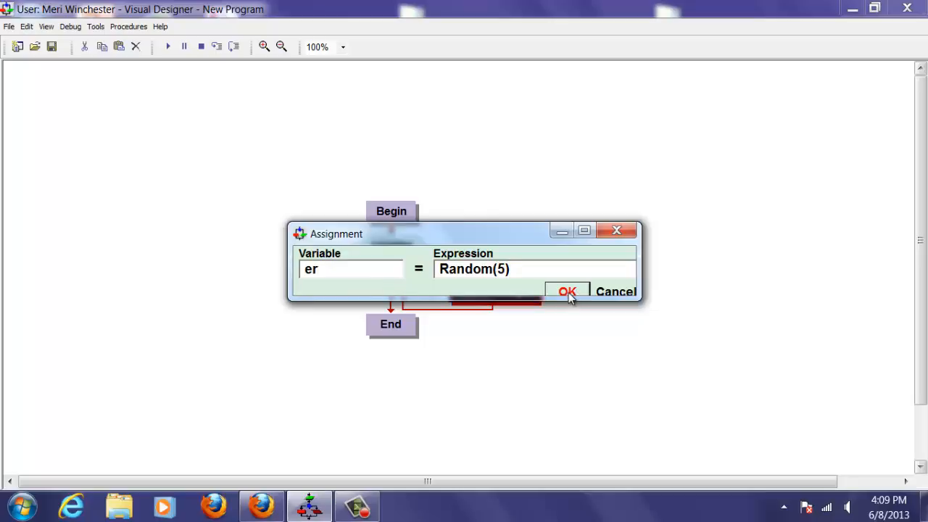
click(566, 291)
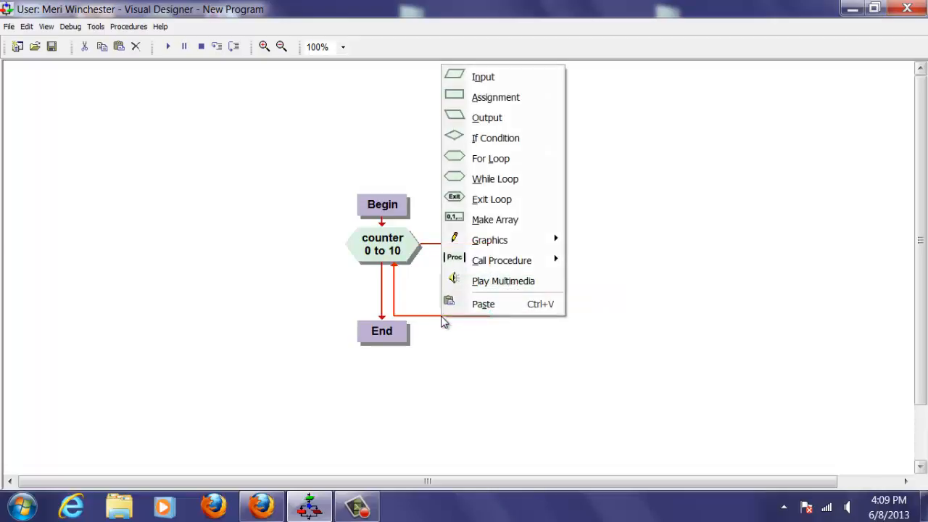
- Add an Output after the assignment showing "The random number is: " + randomNumber
click(482, 304)
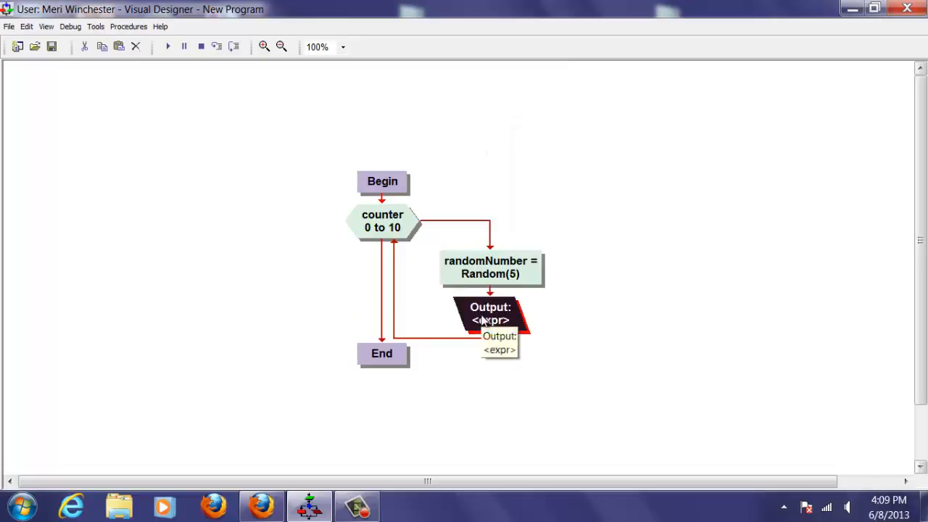
double_click(488, 314)
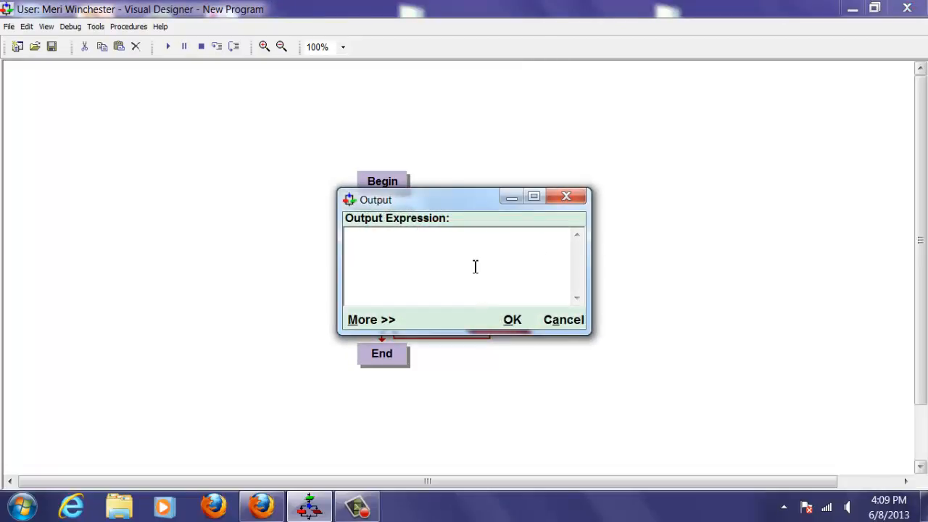
text("The random numb)
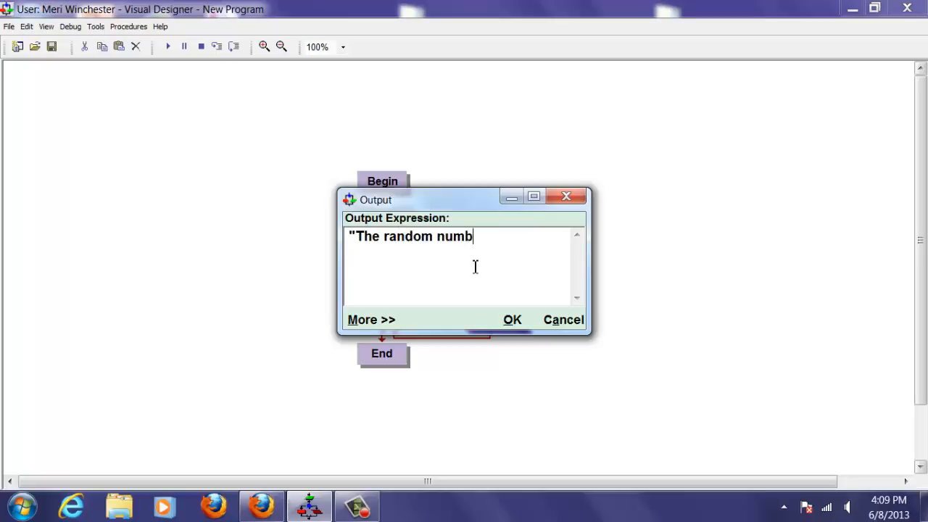
text(er is: ")
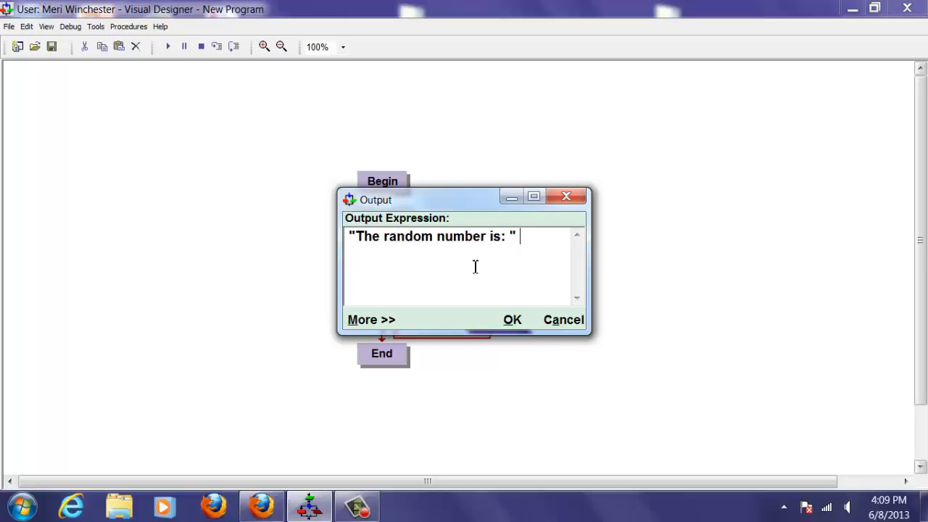
text(+)
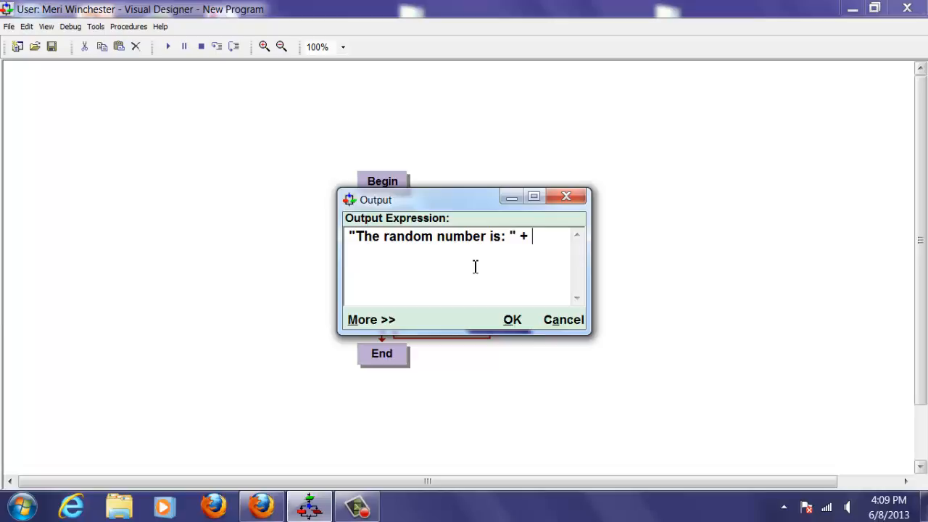
text(randomNumber)
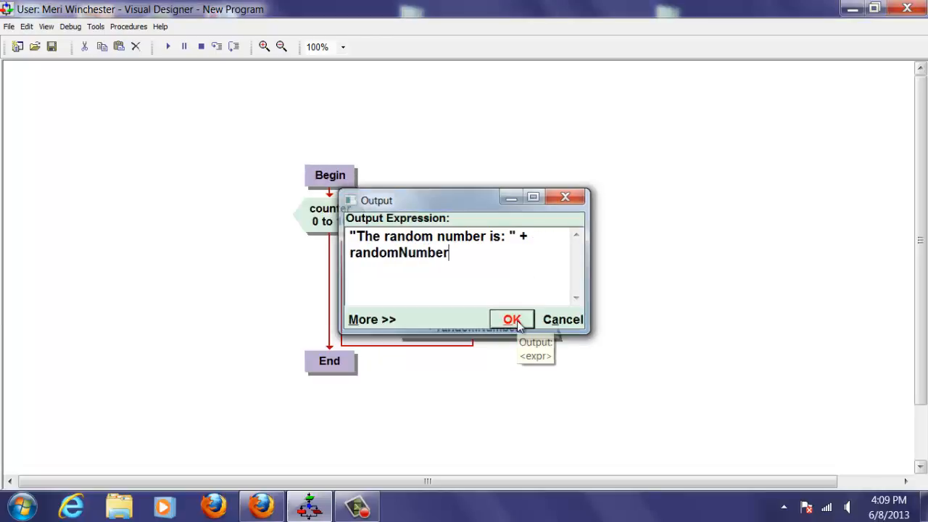
click(511, 319)
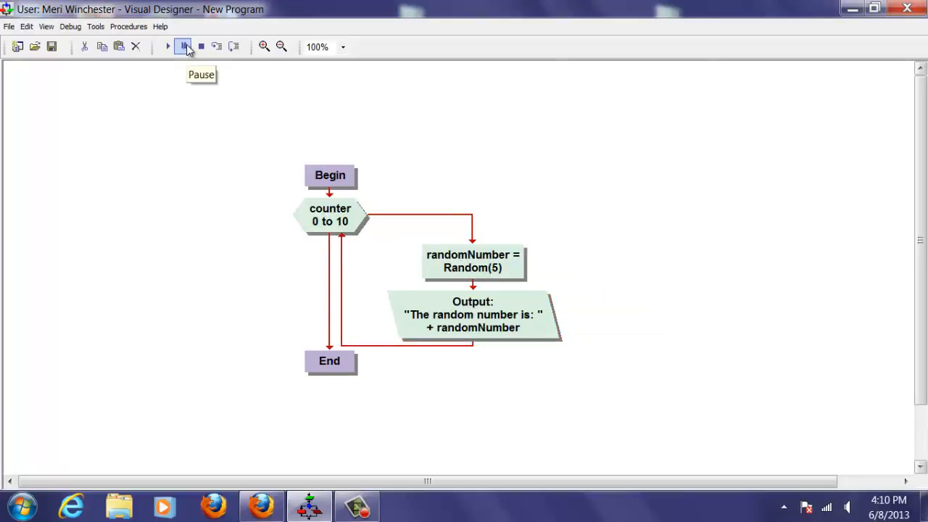
- Run the flowchart and dismiss each random number message (0, 4, 3, 2)
click(168, 46)
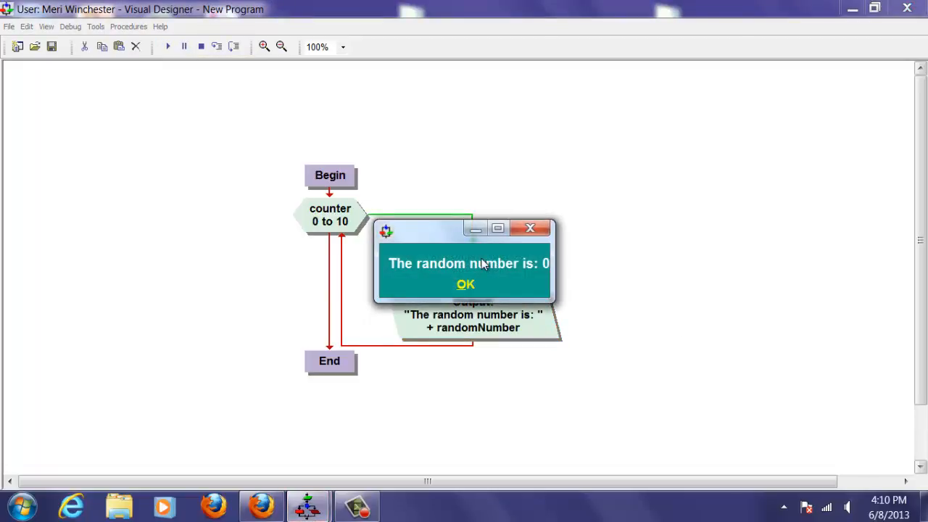
click(465, 284)
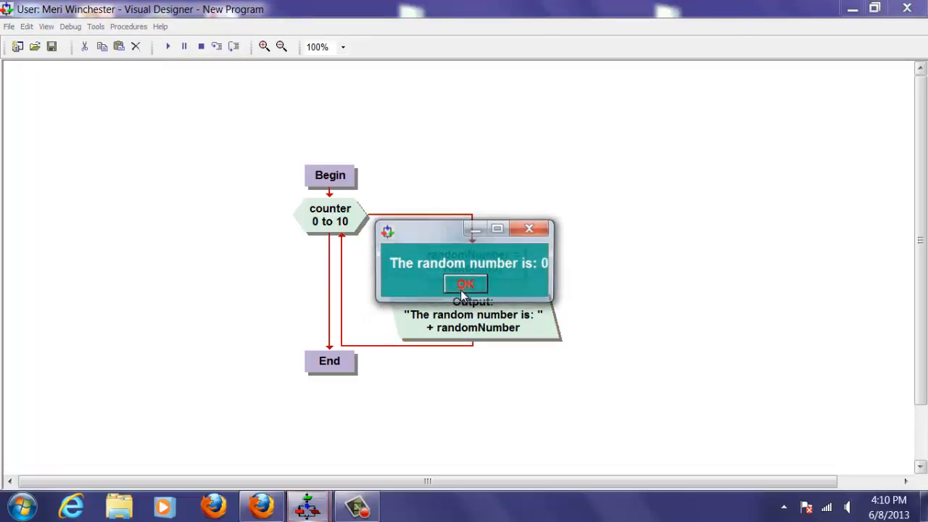
click(466, 284)
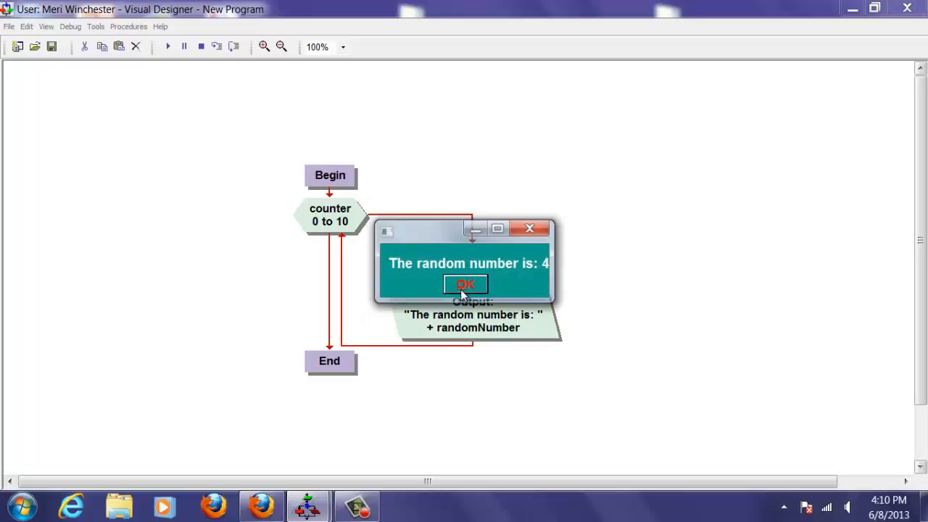
click(464, 284)
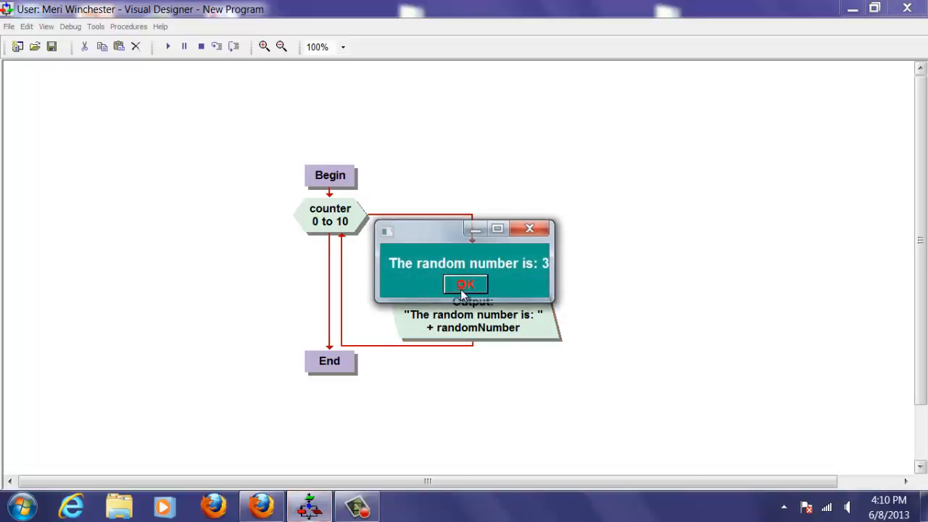
click(466, 283)
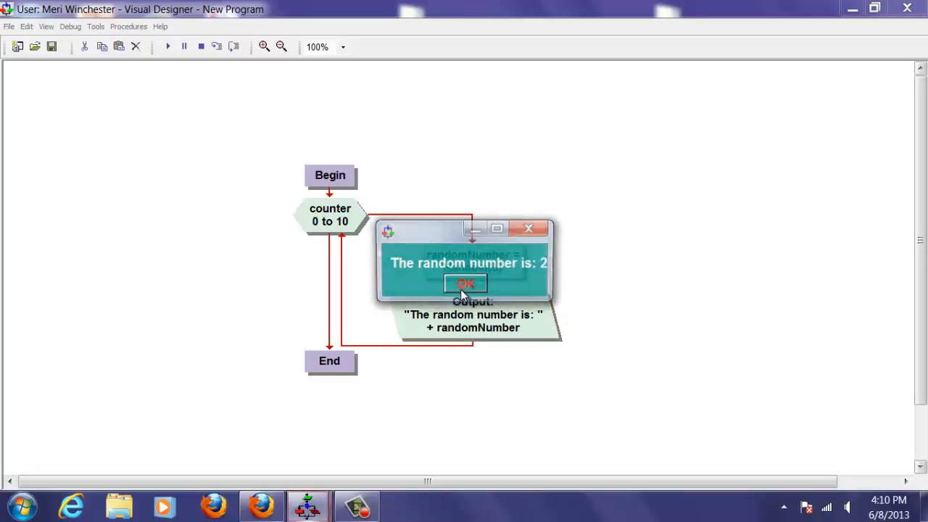
click(465, 282)
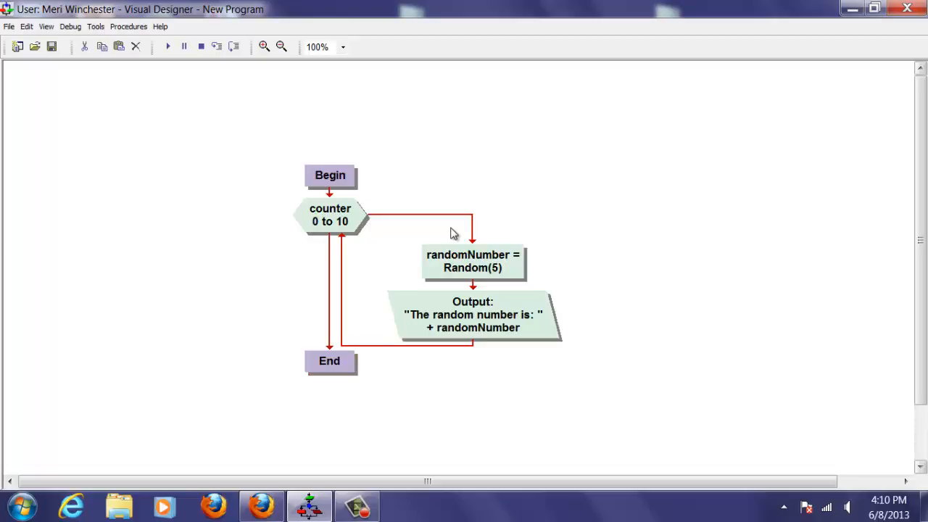
mouse_move(466, 269)
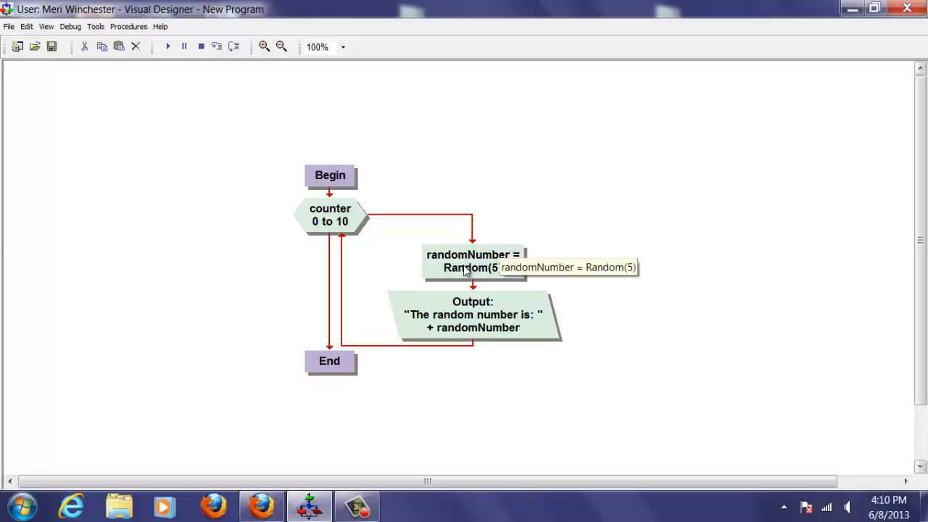
mouse_move(481, 269)
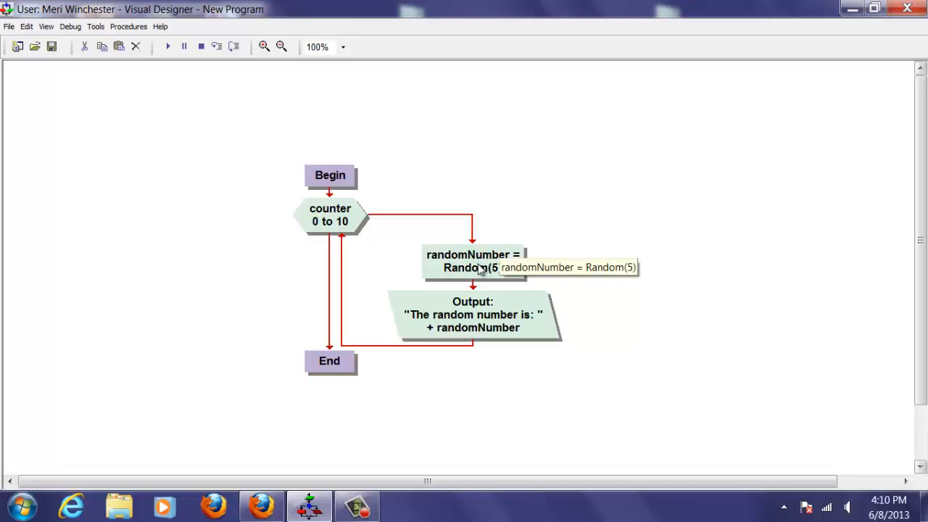